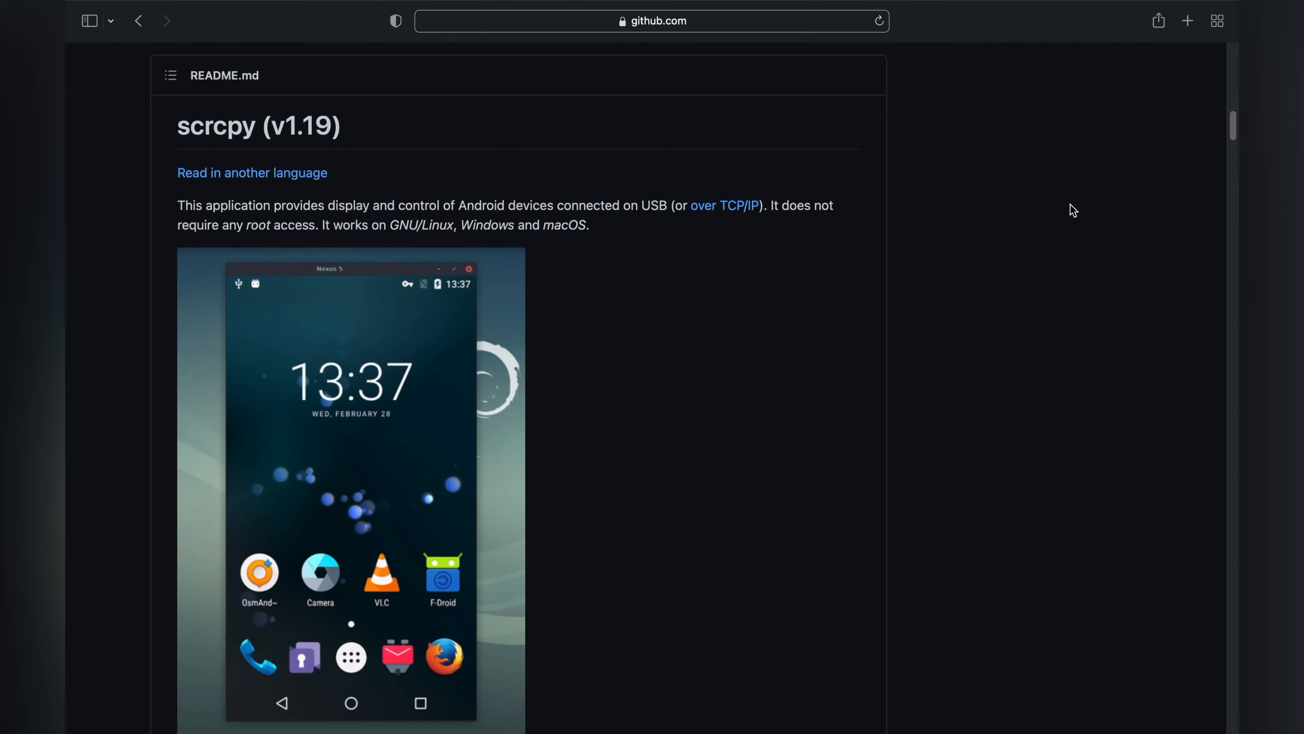
mouse_move(939, 208)
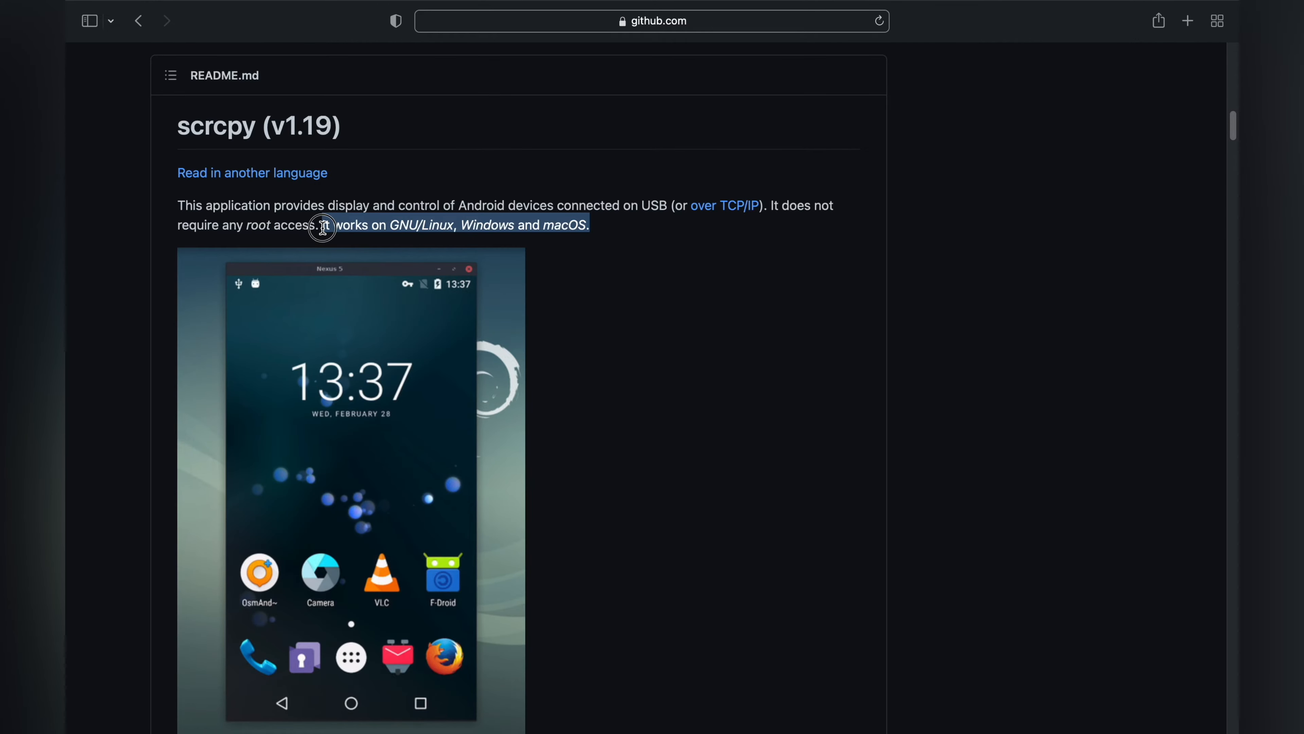
Quit Safari after reading the scrcpy v1.19 README, leaving the desktop showing.
left_click(652, 19)
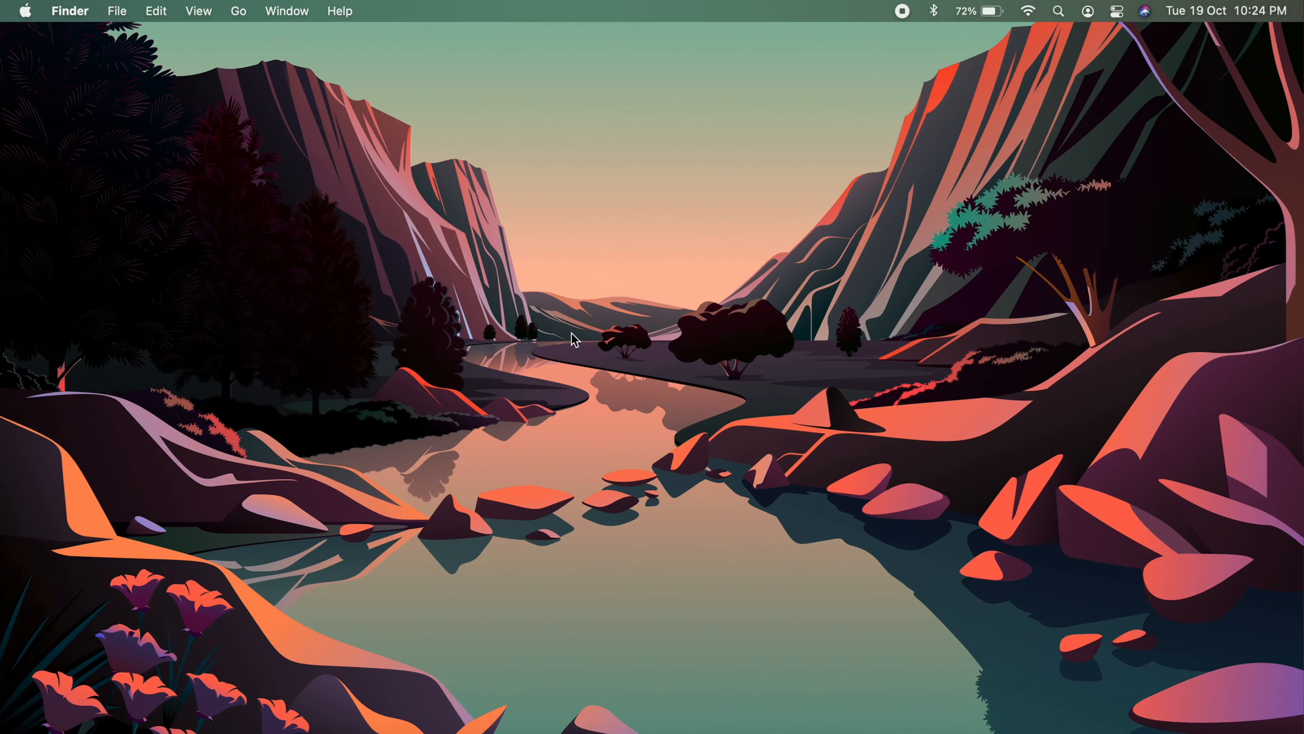
Run 'brew install scrcpy' in a new Terminal window to install scrcpy 1.19 and dependencies.
left_click(1060, 11)
type("brew")
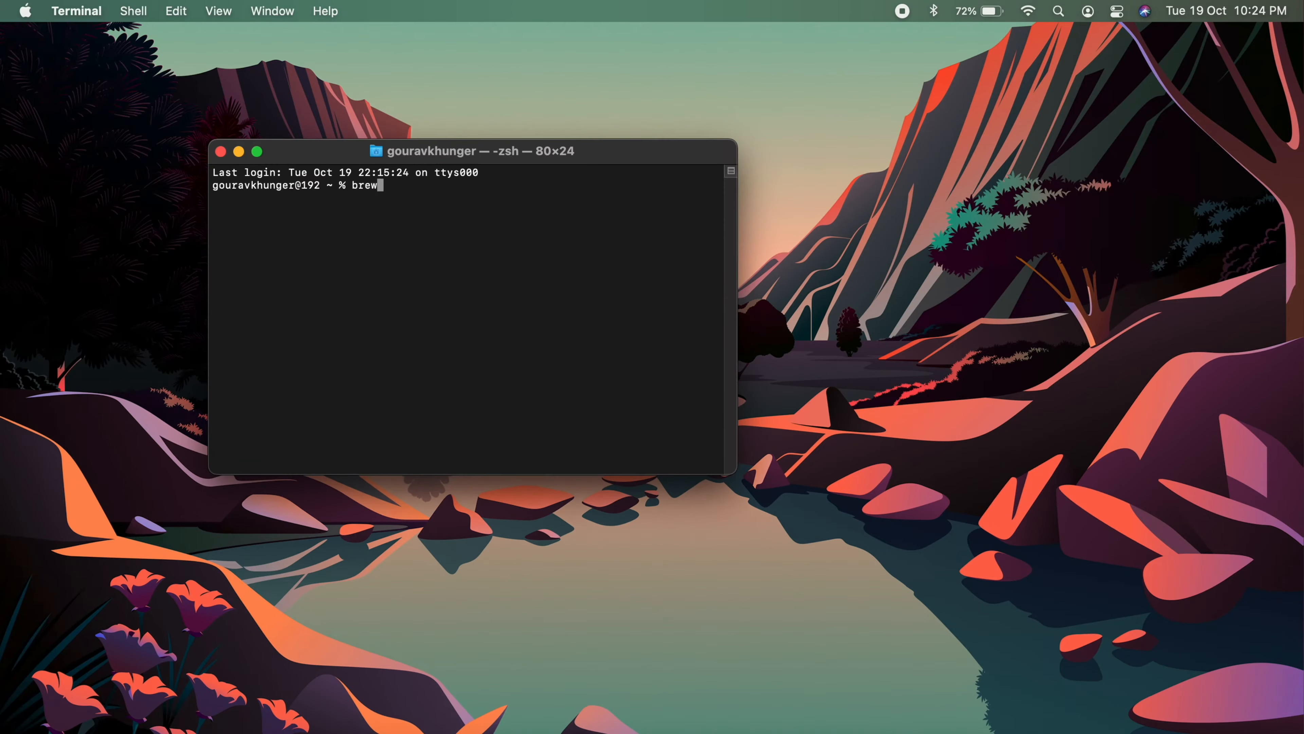
type("install scrpcpy")
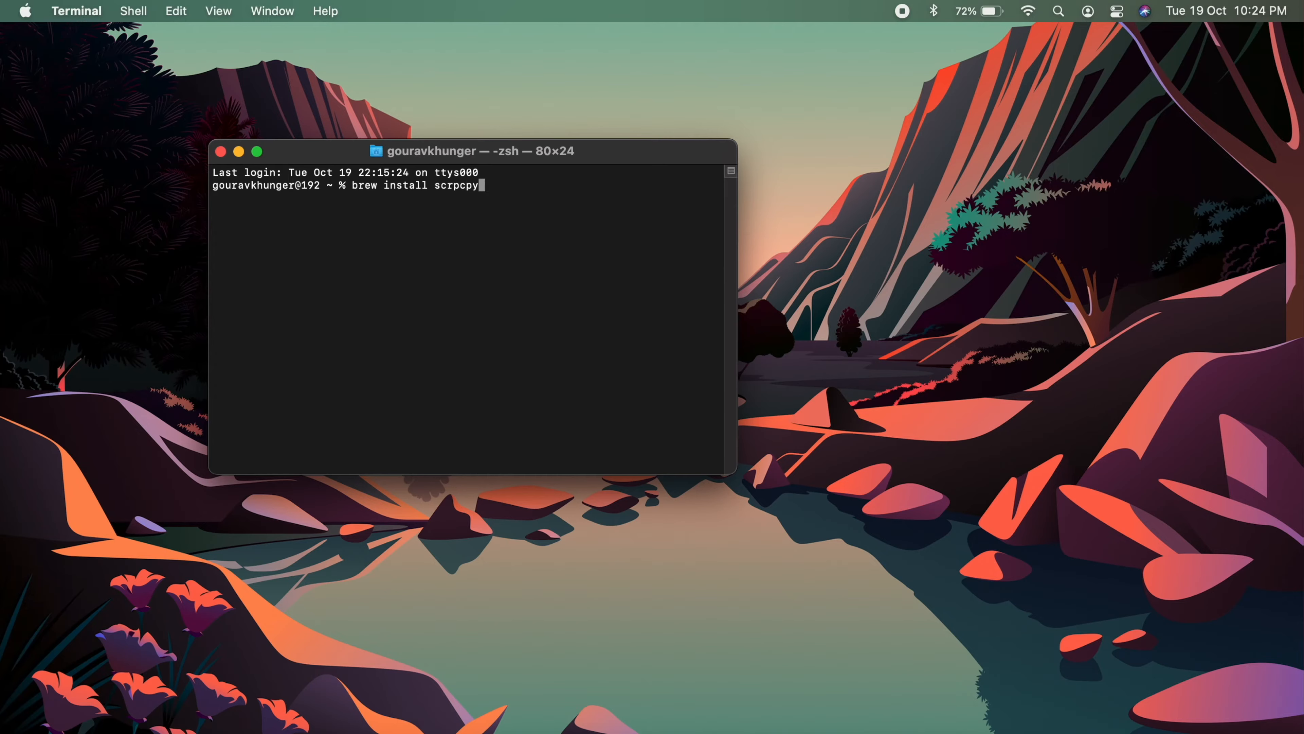
key("Return")
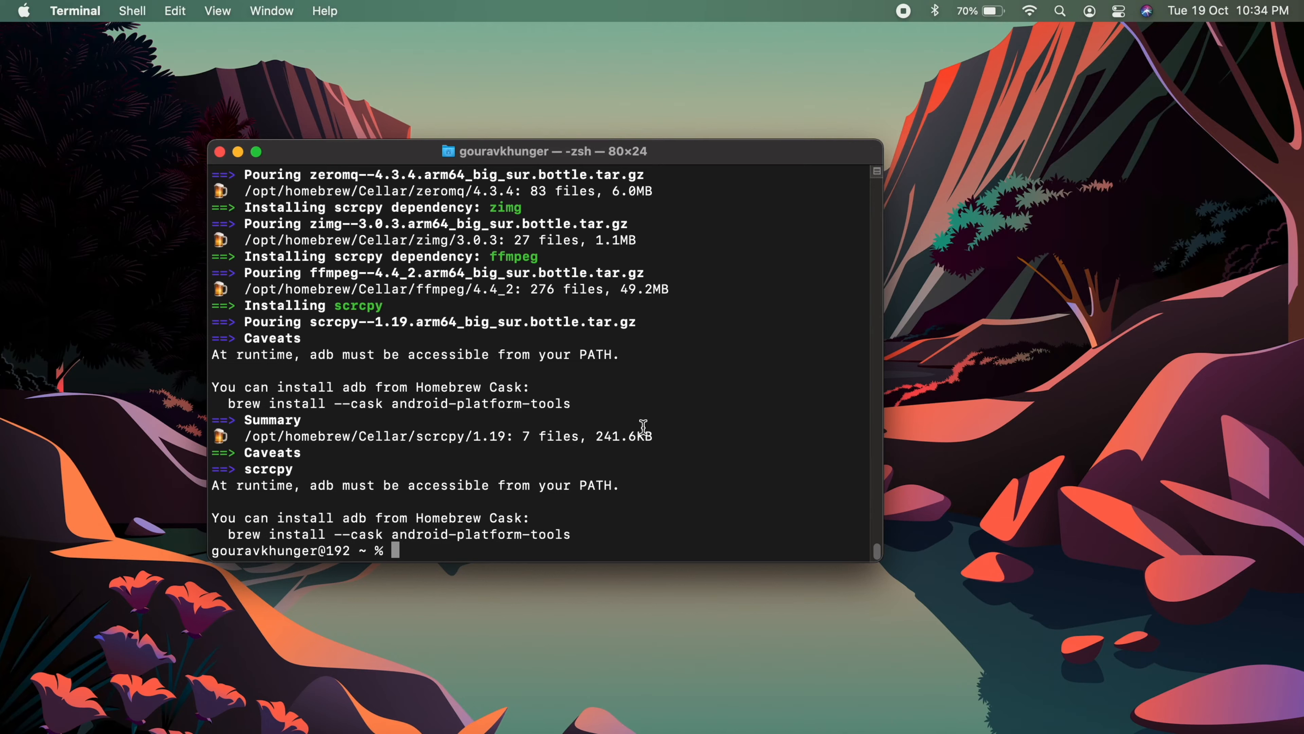
Run 'scrcpy' so the USB-connected Xiaomi phone's screen appears mirrored in a window.
type("scrcpy")
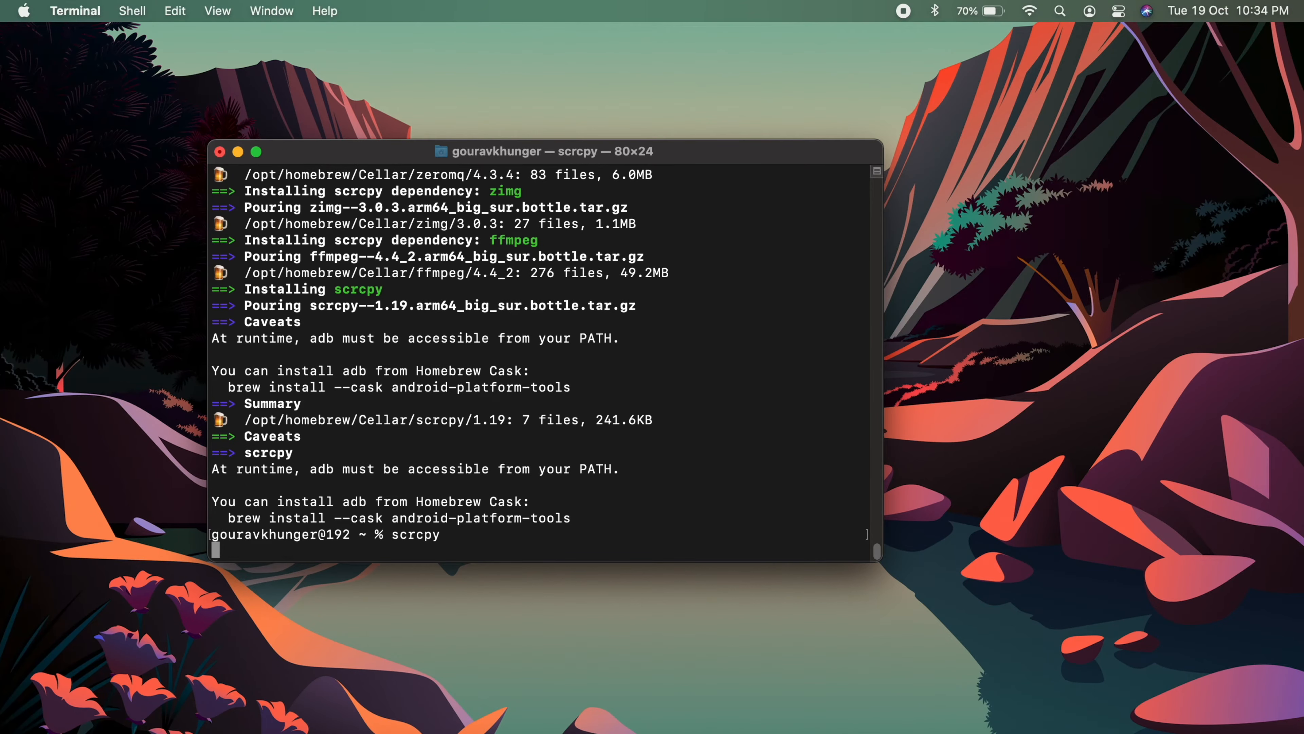
key("Return")
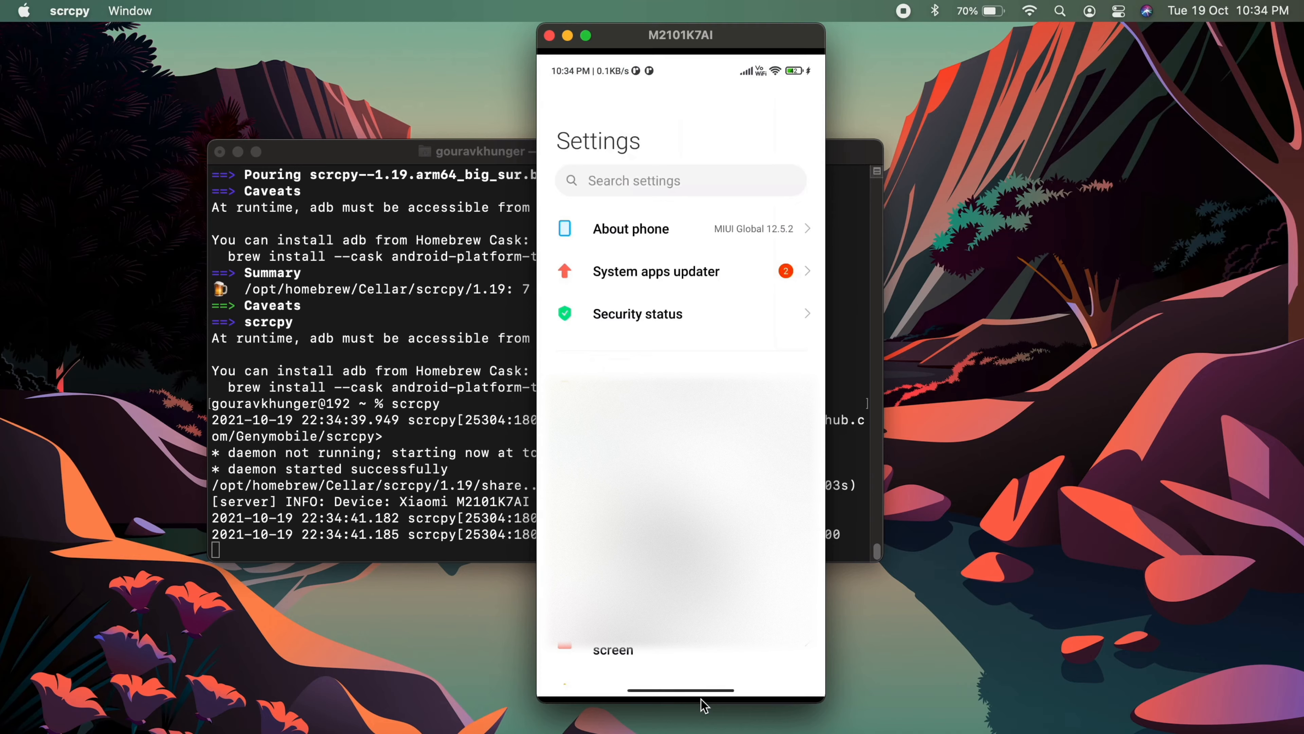
Navigate the mirrored phone to Additional settings > Developer options showing USB debugging on.
scroll("down", 3)
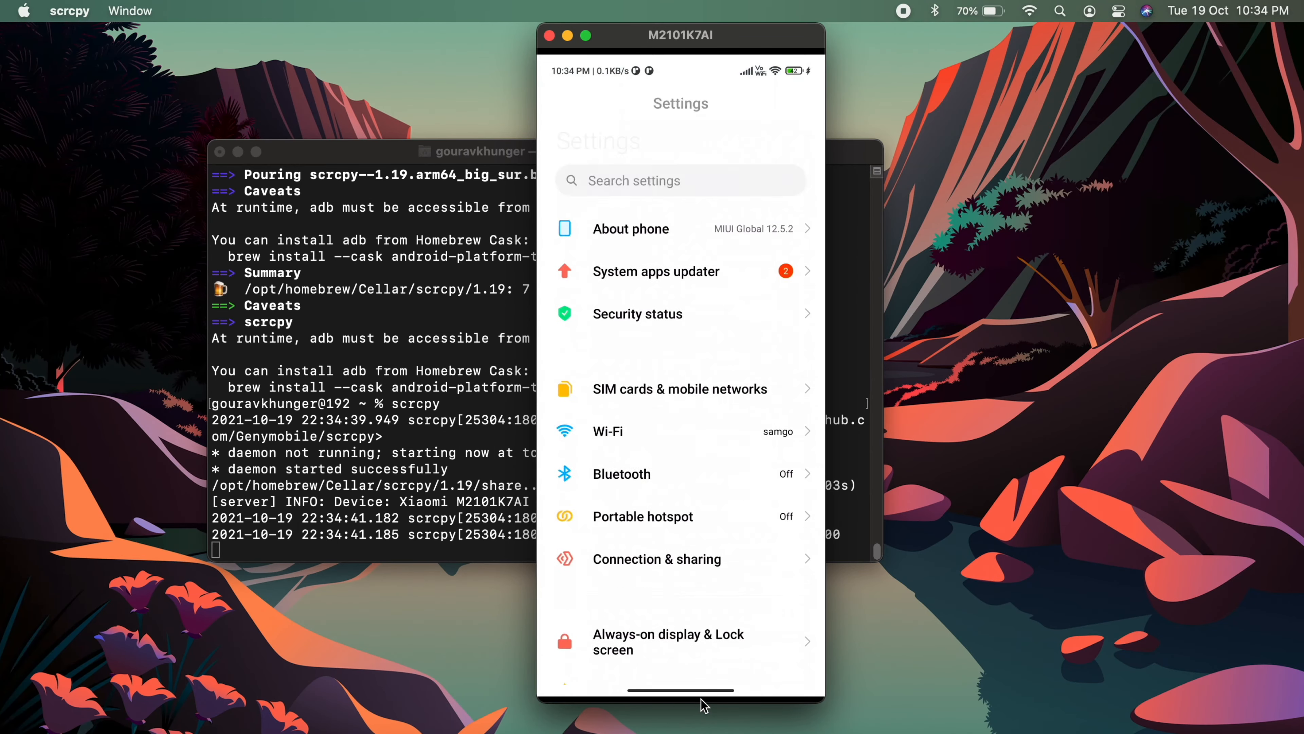
scroll("down", 3)
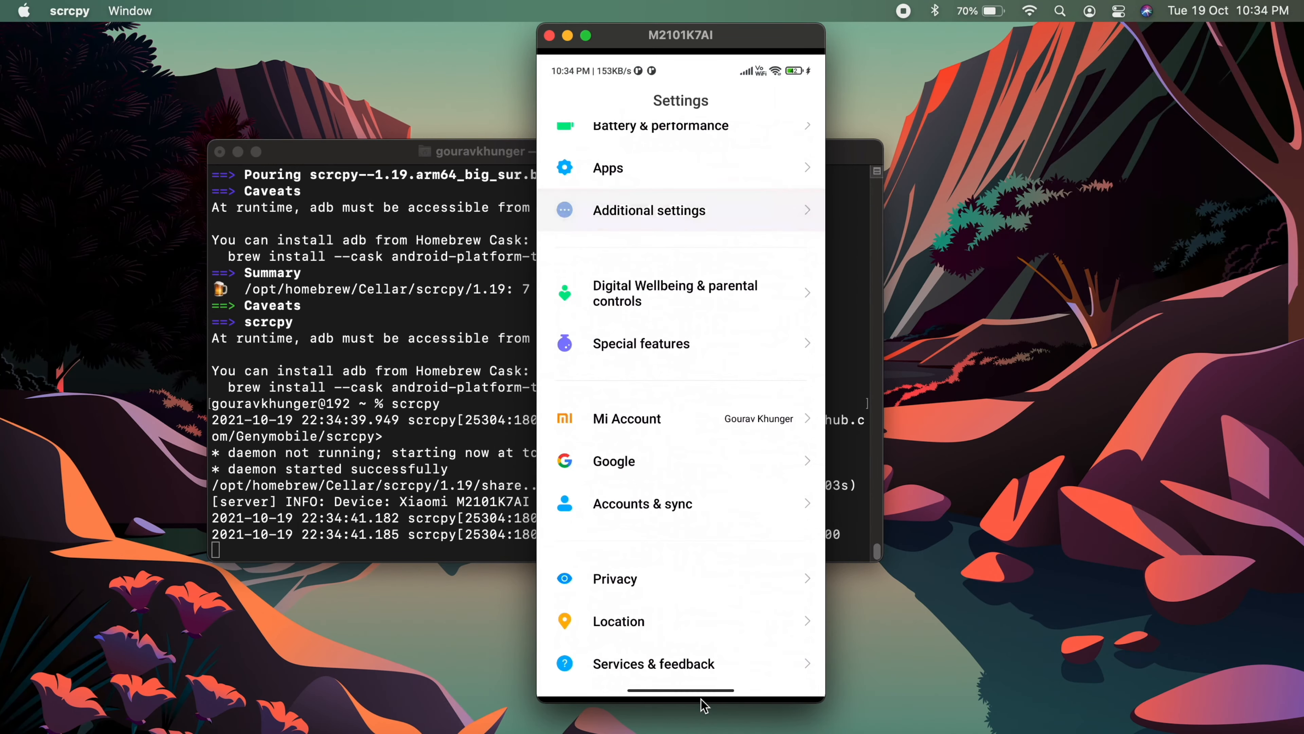
left_click(649, 210)
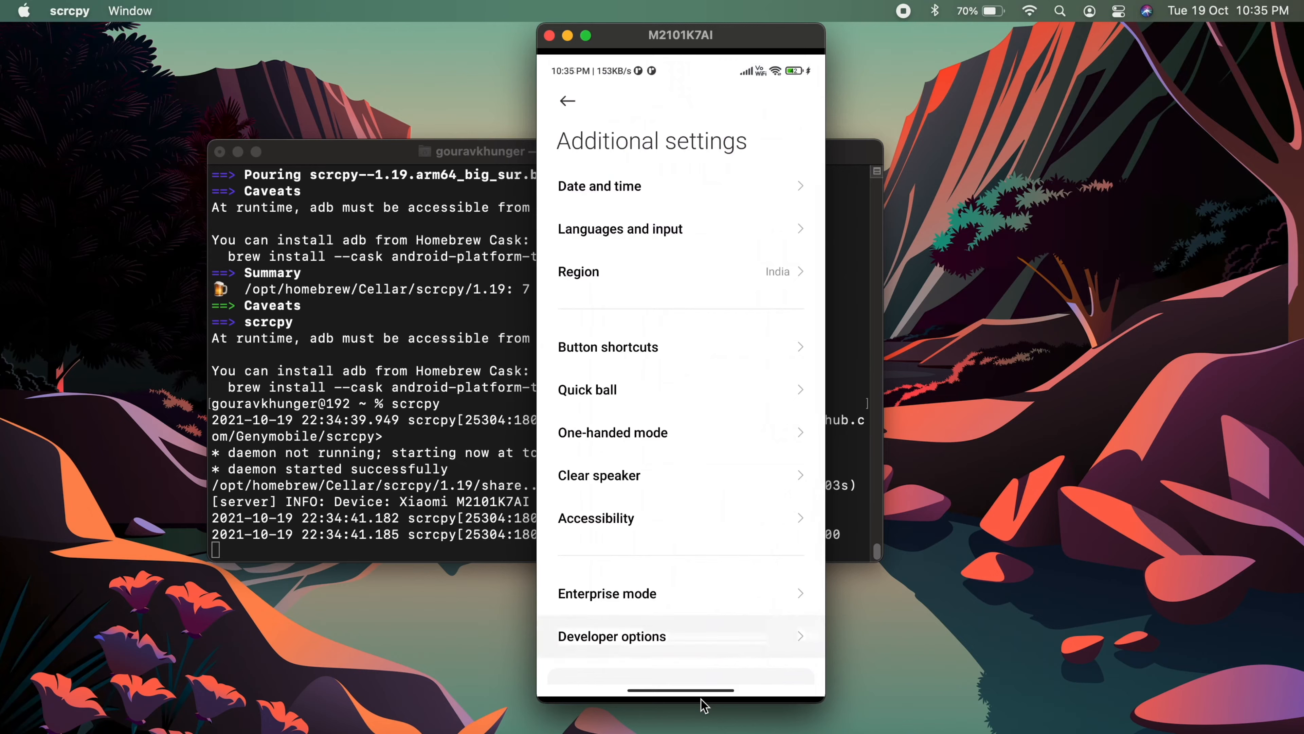
left_click(612, 636)
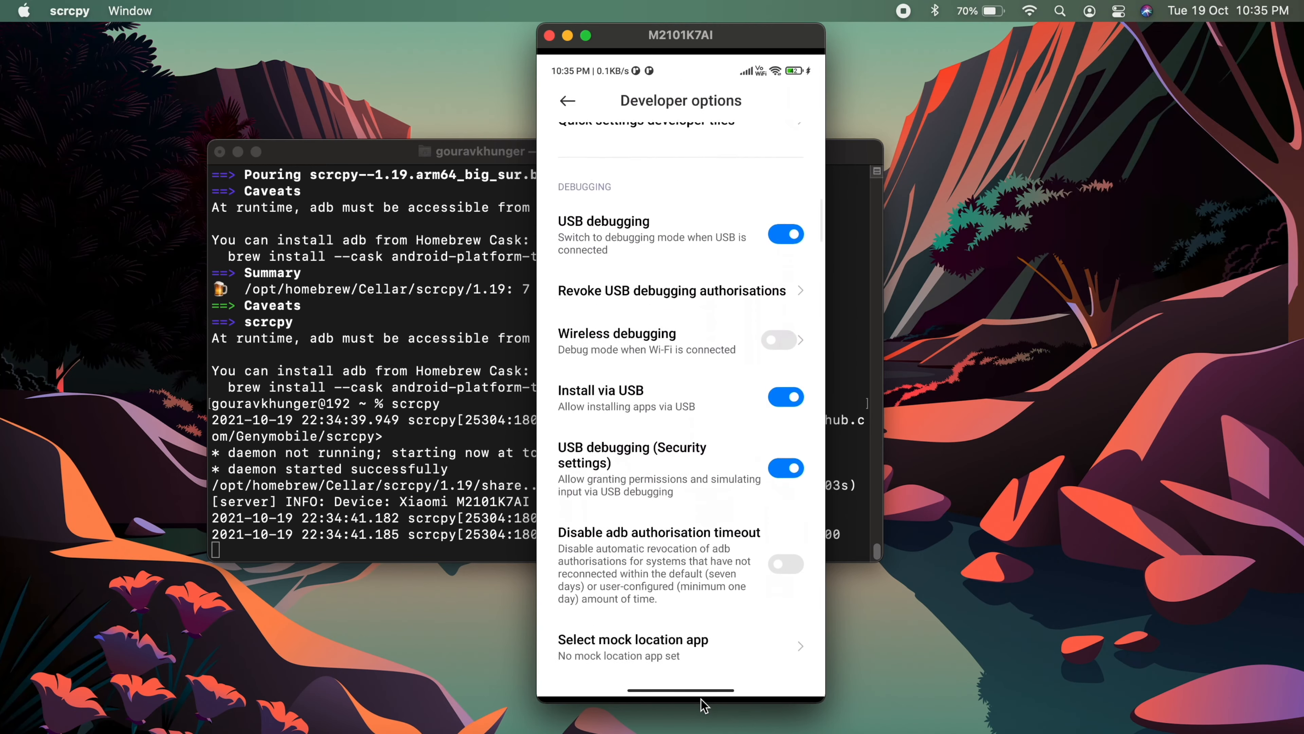
scroll("down", 3)
type("adb")
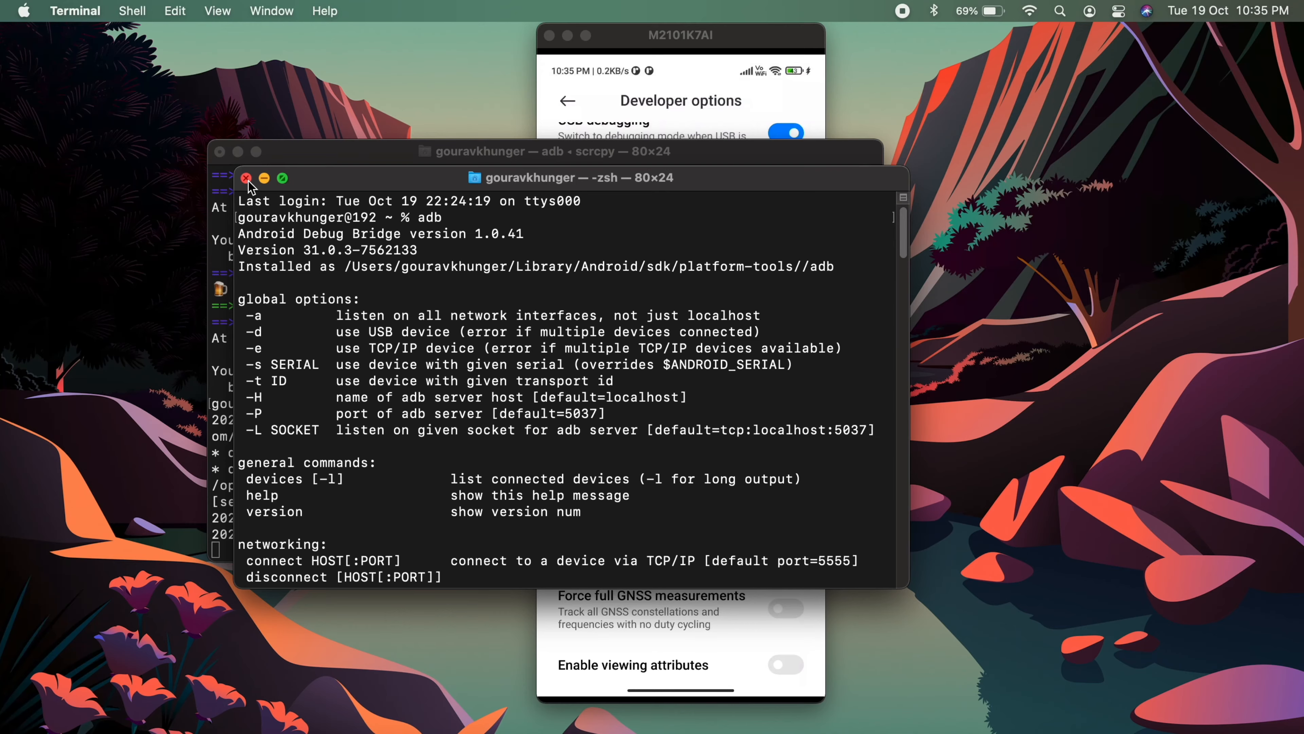
Close the Terminal window showing adb's help output, leaving only the desktop.
left_click(247, 179)
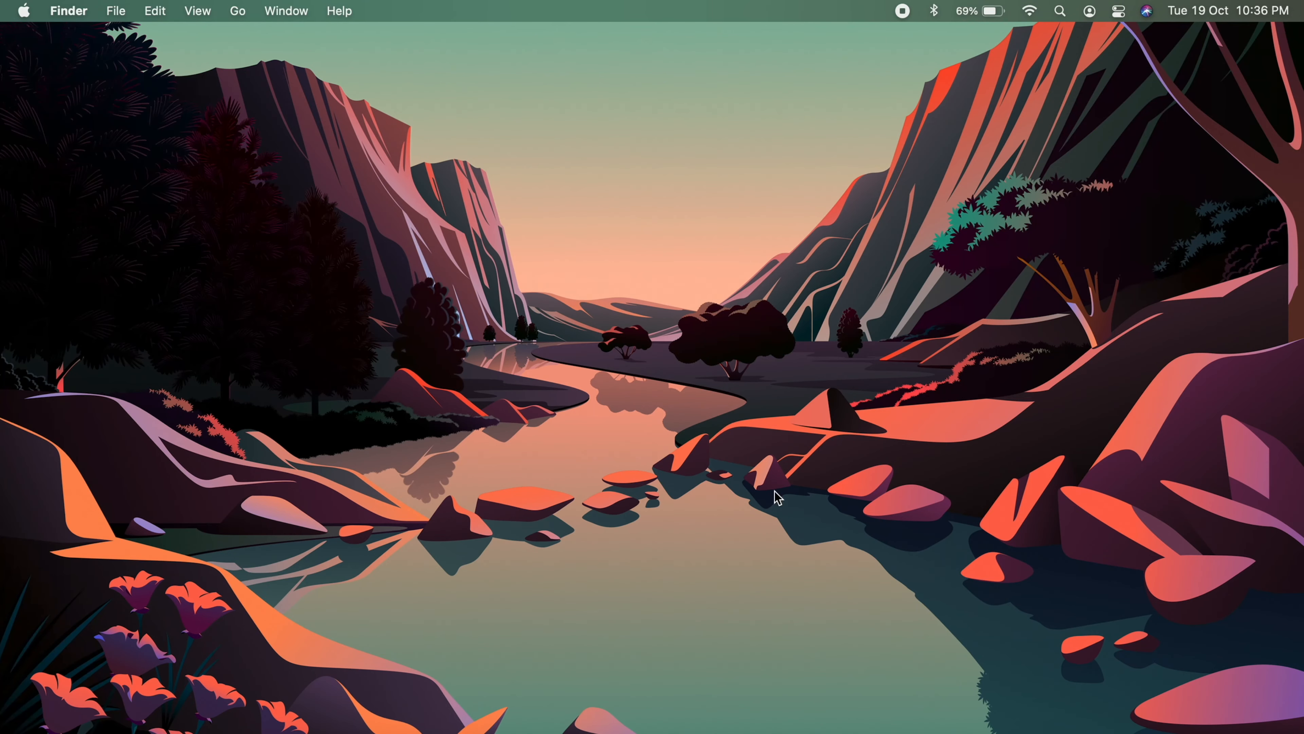